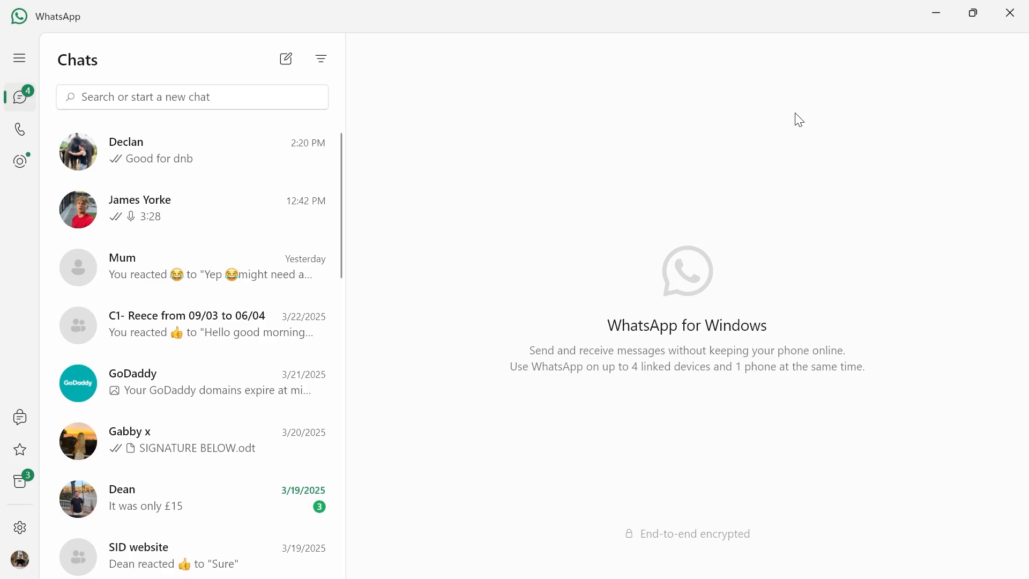
{"action": "mouse_move", "coordinate": [349, 261]}
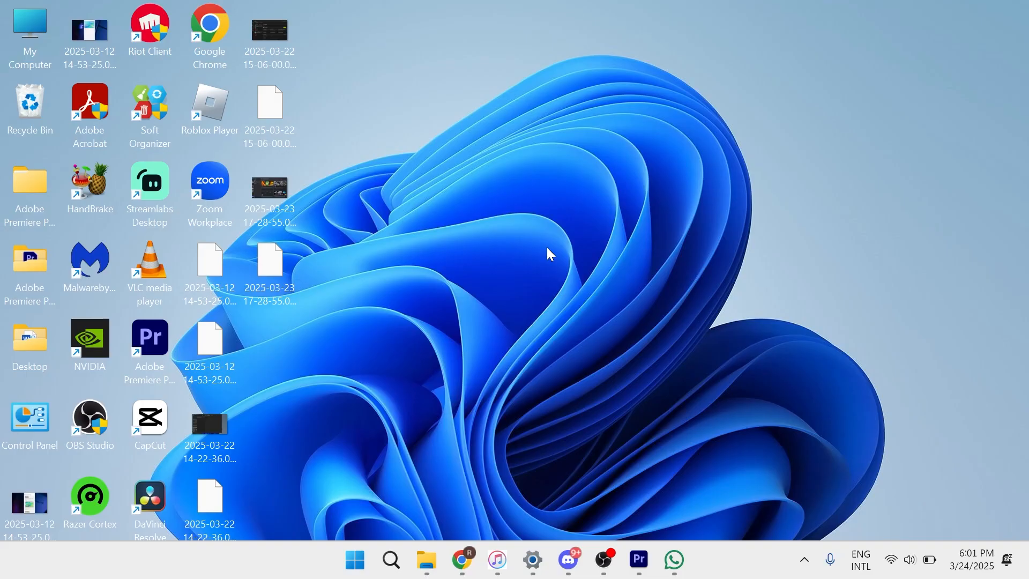
Launch Chrome and bring up the Google apps launcher on the Google homepage.
{"action": "left_click", "coordinate": [462, 559]}
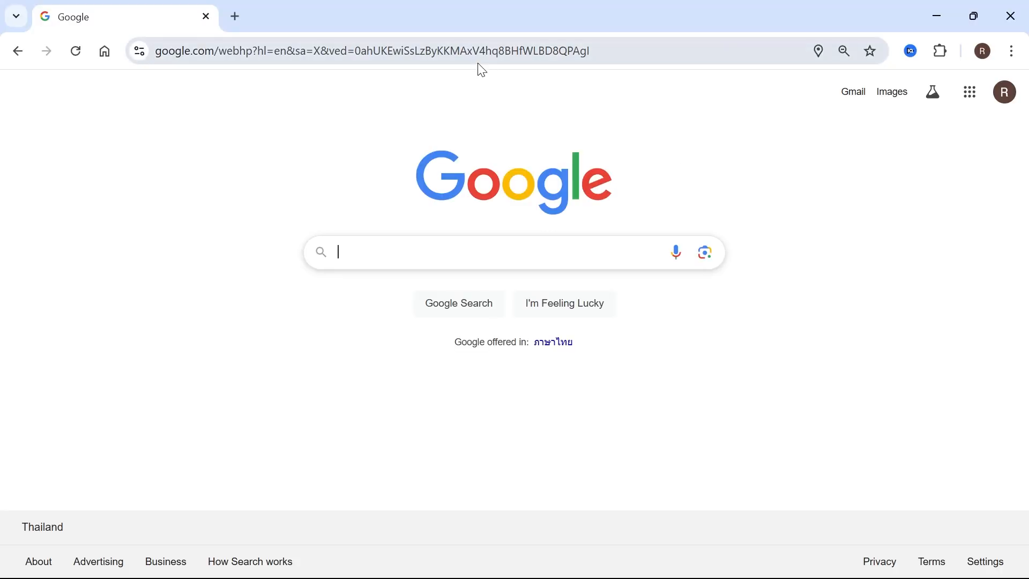
{"action": "mouse_move", "coordinate": [858, 151]}
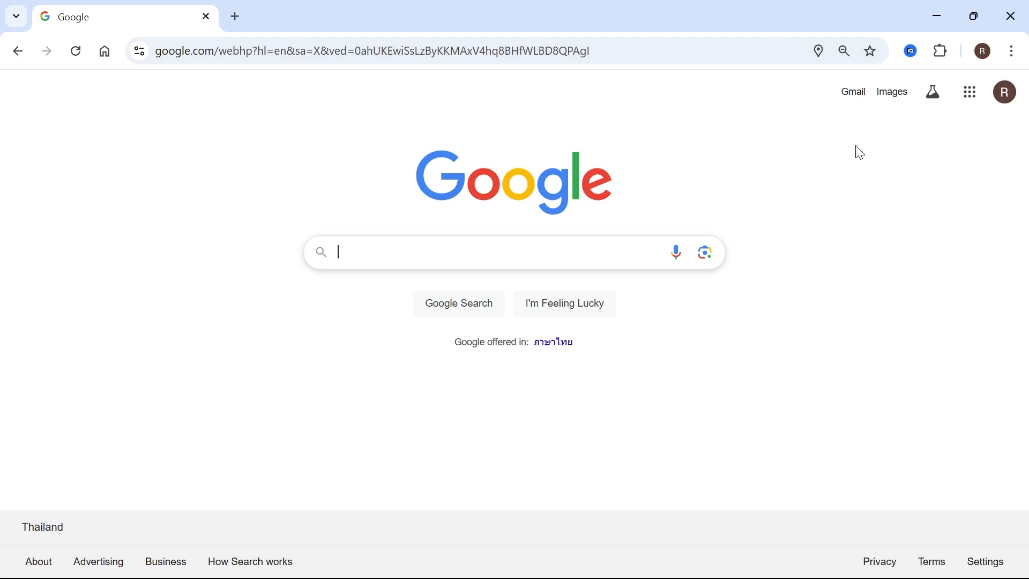
{"action": "mouse_move", "coordinate": [919, 161]}
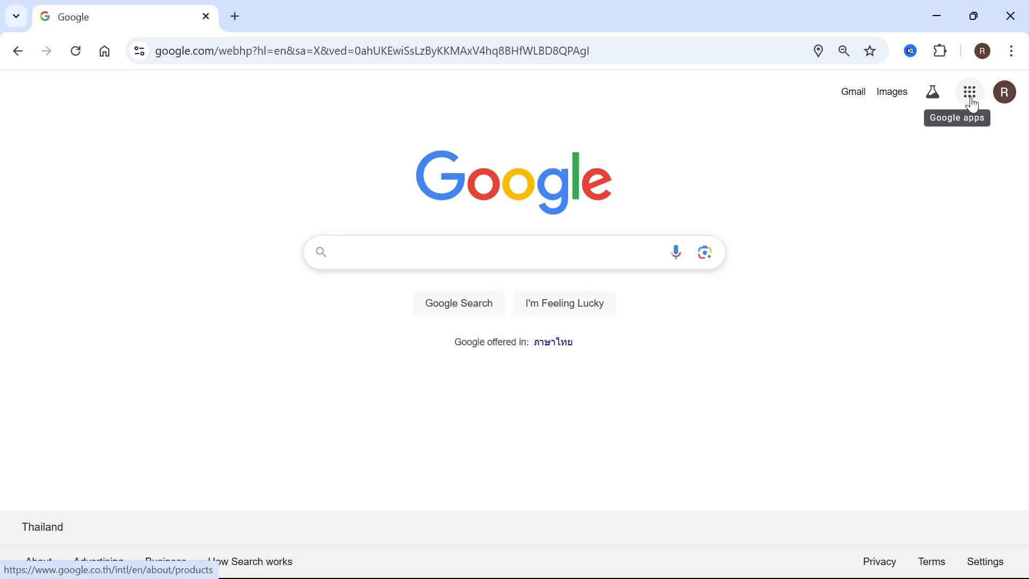
{"action": "left_click", "coordinate": [970, 91]}
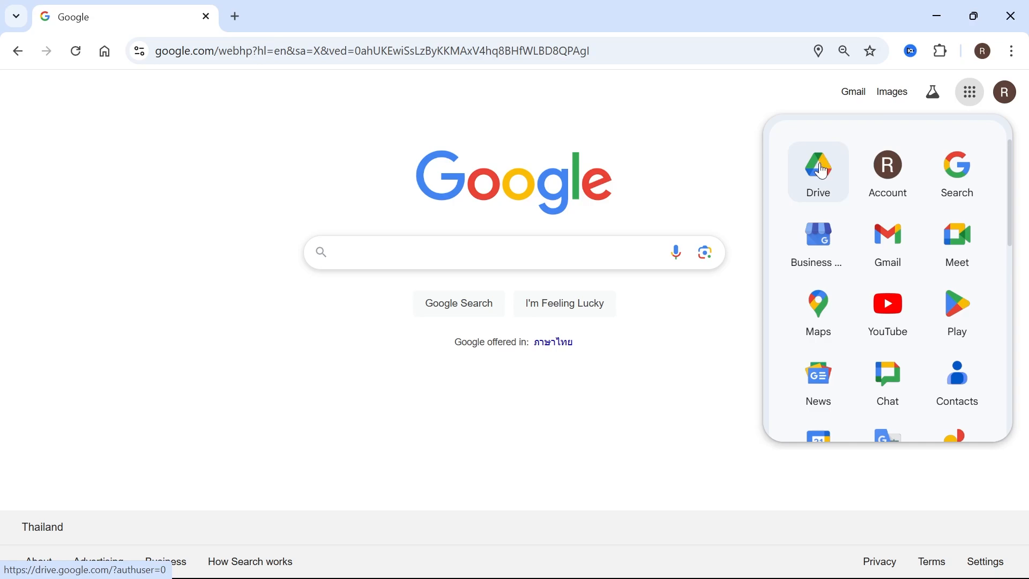
Upload 'how to join telegram group.mp4' from Downloads to Google Drive via New > File upload.
{"action": "left_click", "coordinate": [817, 171]}
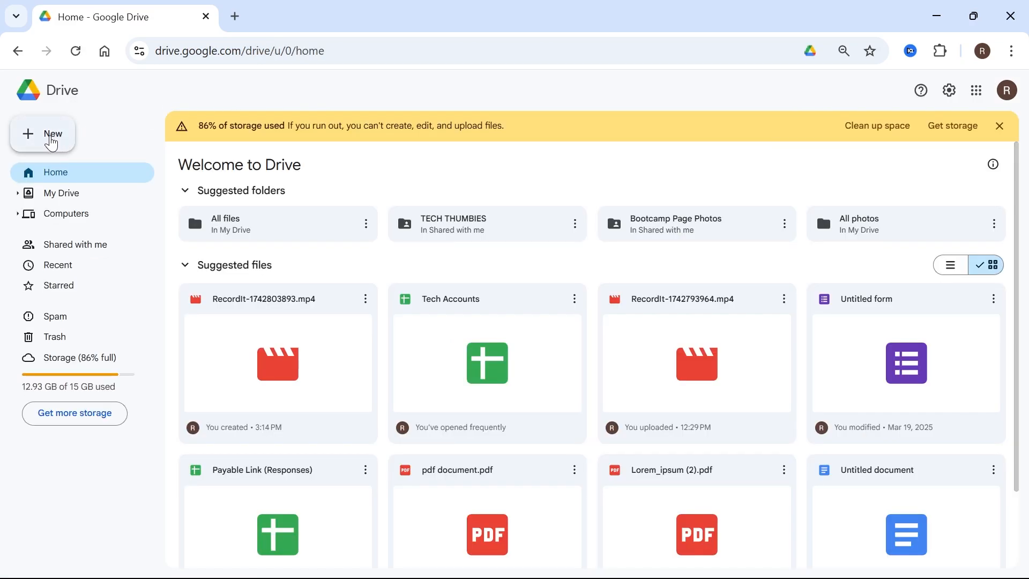
{"action": "left_click", "coordinate": [43, 135]}
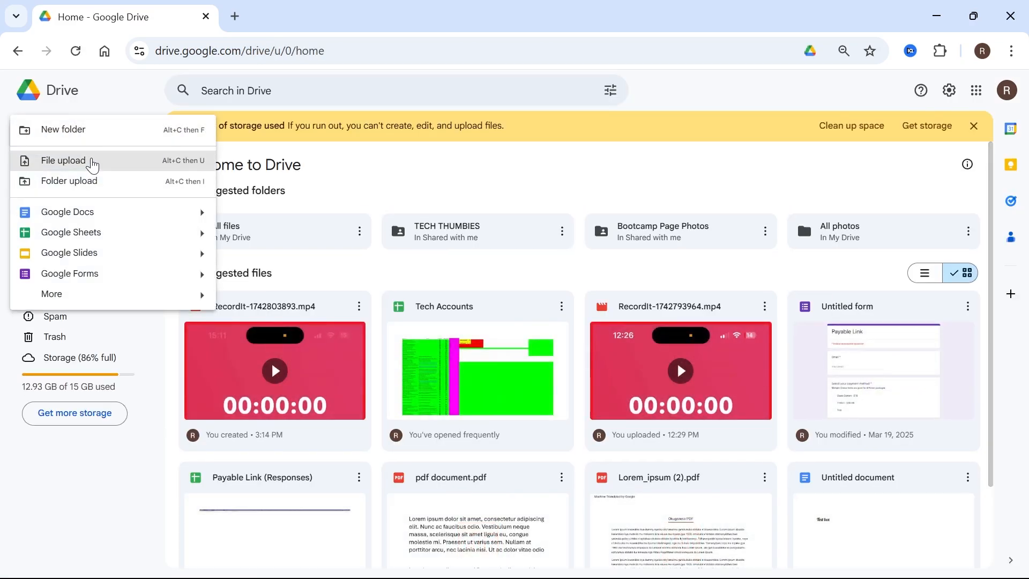
{"action": "left_click", "coordinate": [63, 160]}
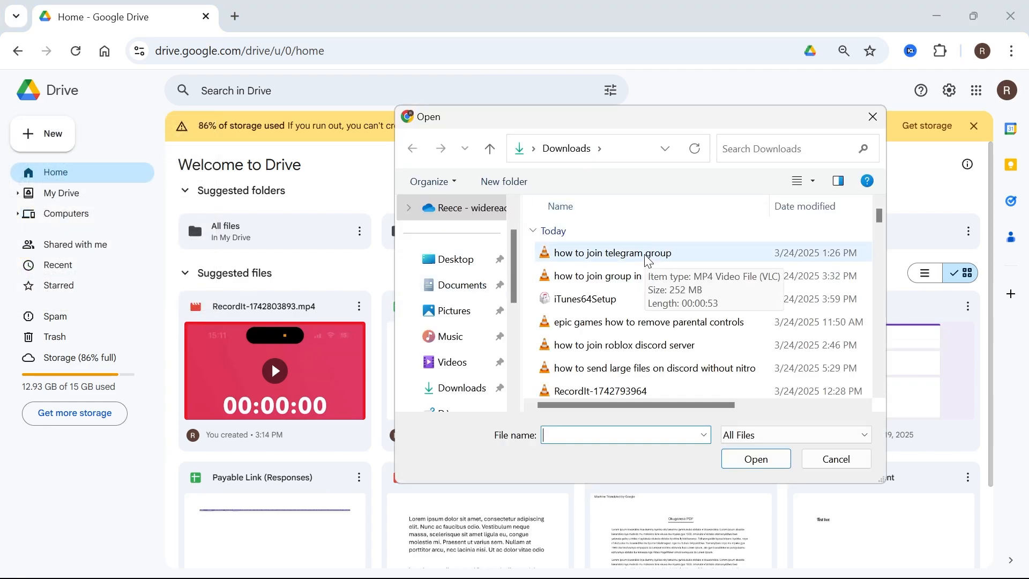
{"action": "left_click", "coordinate": [612, 253]}
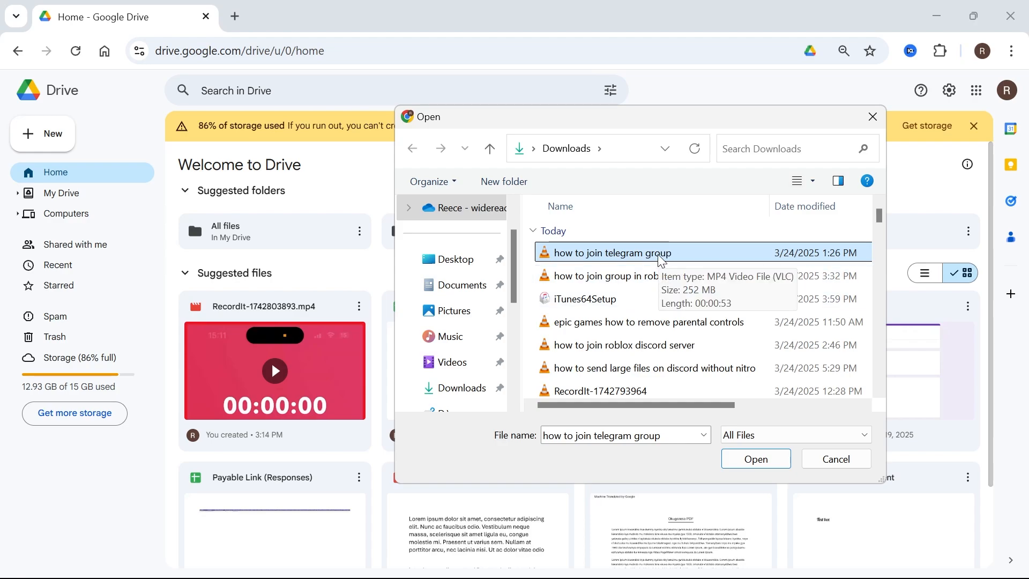
{"action": "left_click", "coordinate": [754, 458]}
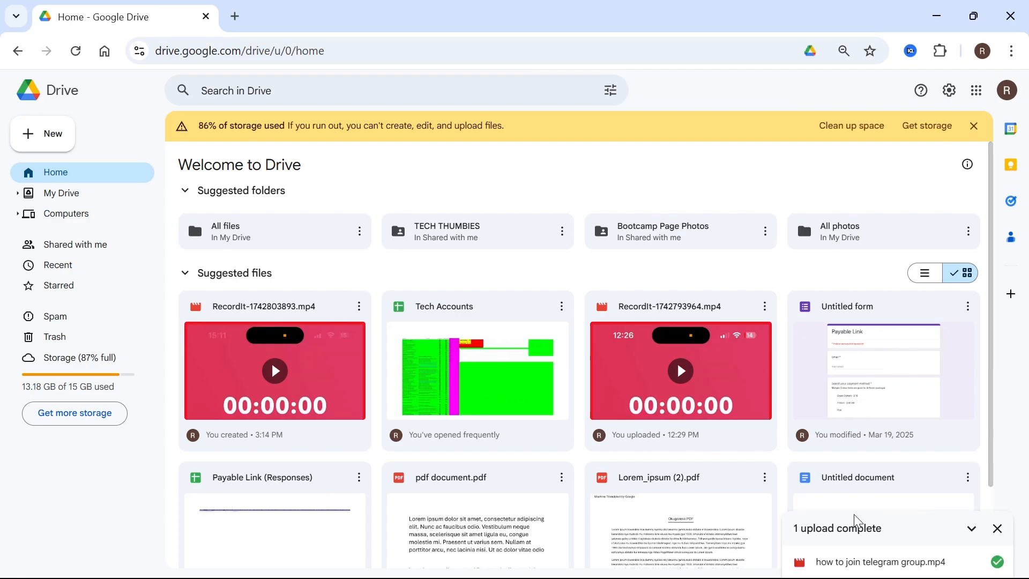
{"action": "mouse_move", "coordinate": [997, 563]}
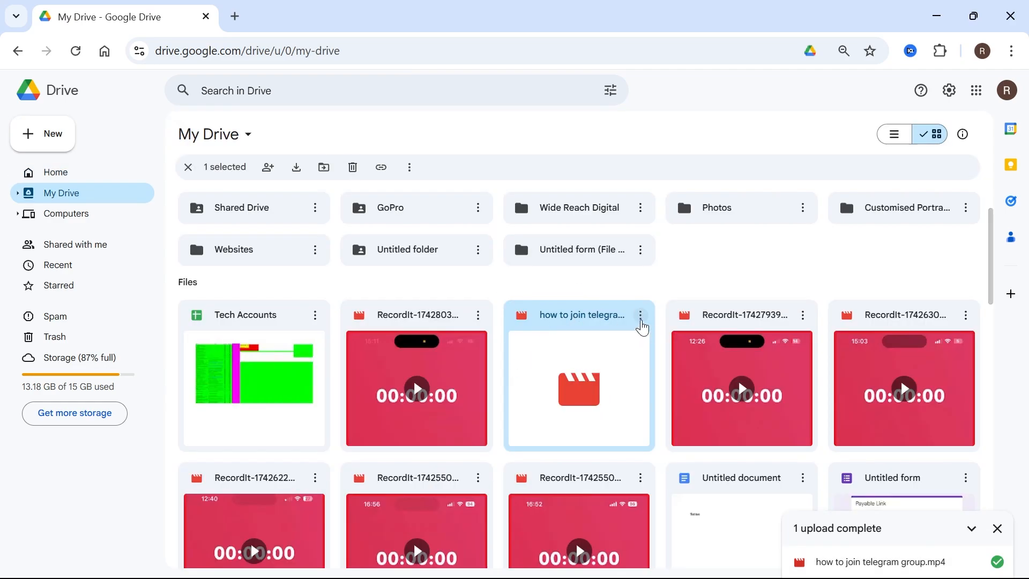
{"action": "mouse_move", "coordinate": [641, 321]}
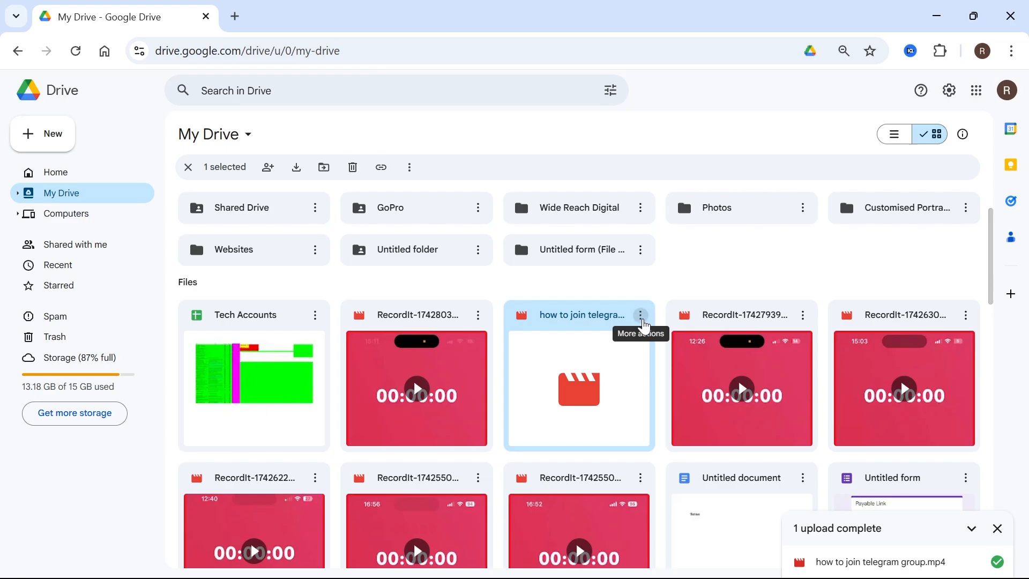
Set the video's General access to 'Anyone with the link' and return to WhatsApp.
{"action": "left_click", "coordinate": [640, 315]}
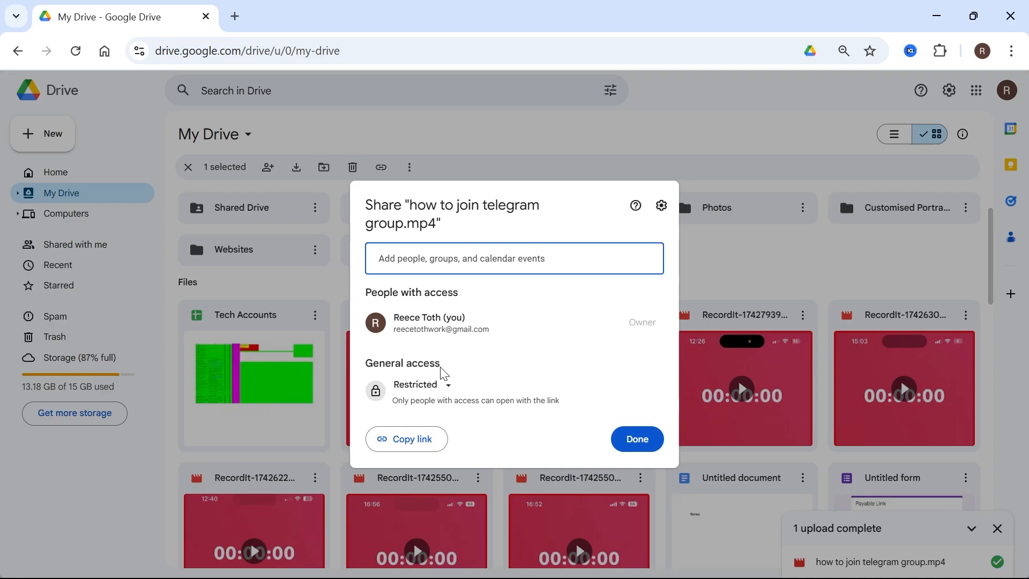
{"action": "left_click", "coordinate": [424, 384]}
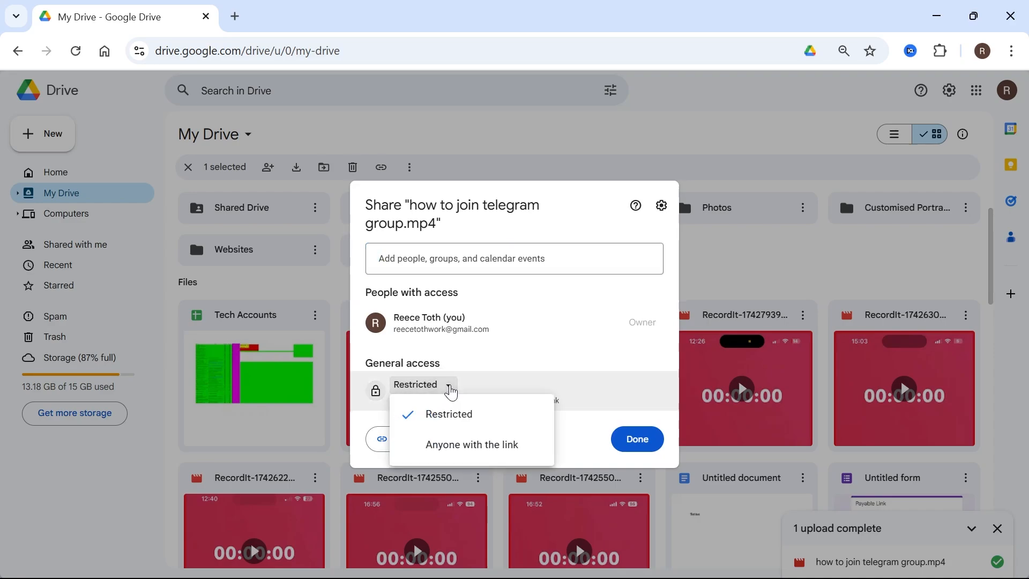
{"action": "left_click", "coordinate": [472, 444]}
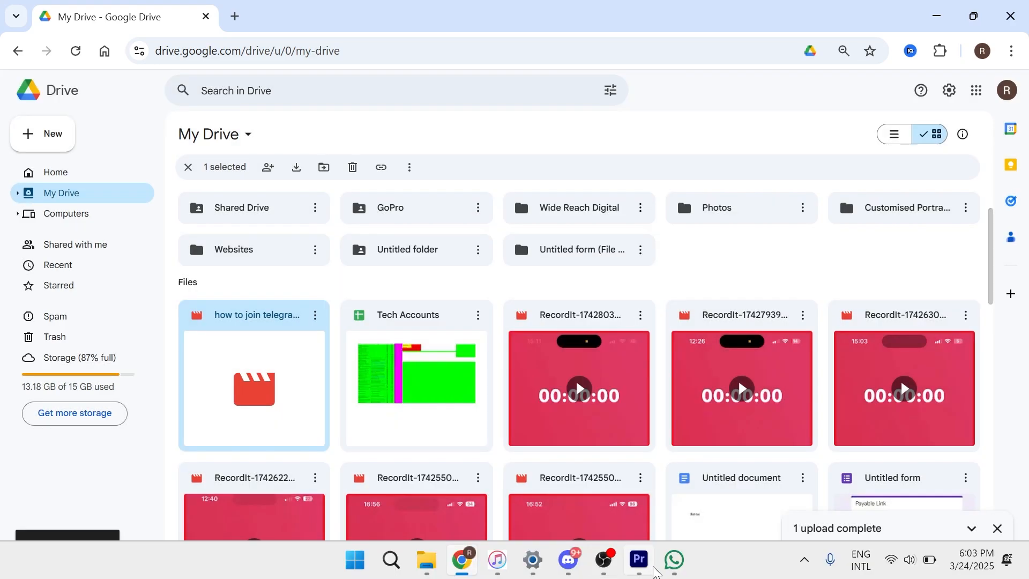
{"action": "left_click", "coordinate": [673, 561]}
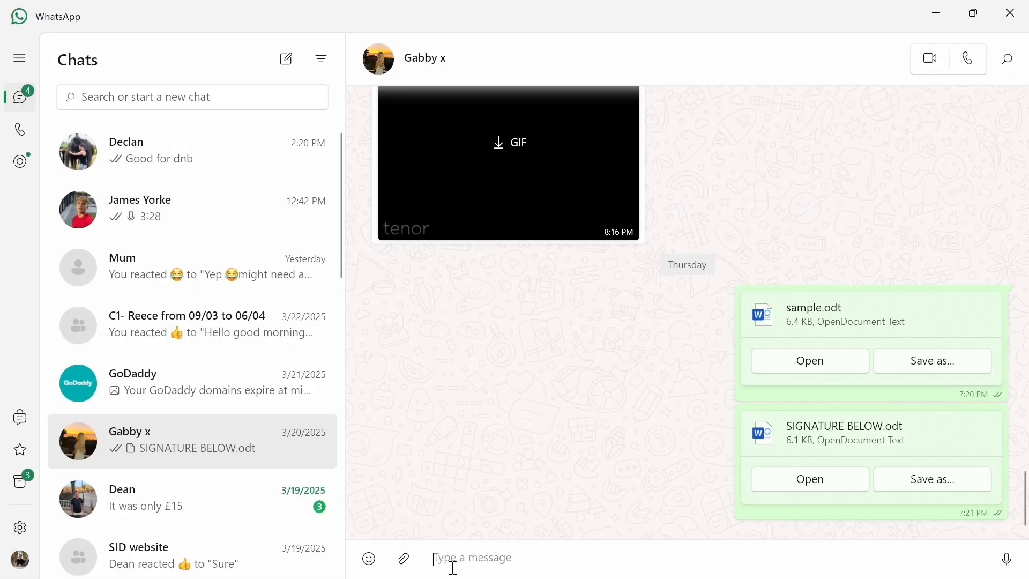
Send the copied Drive link to the video in the WhatsApp chat.
{"action": "type", "text": "https://drive.google.com/file/d/1Sn5KOwtfMhGwlHv57jJkVfvyKreDeClD/view?usp=sharing"}
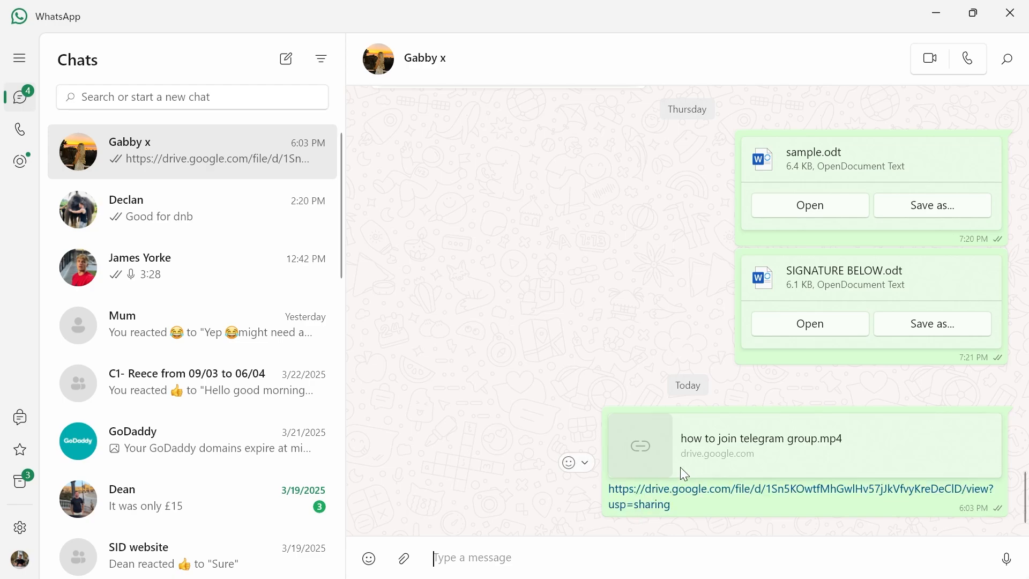
{"action": "mouse_move", "coordinate": [641, 341]}
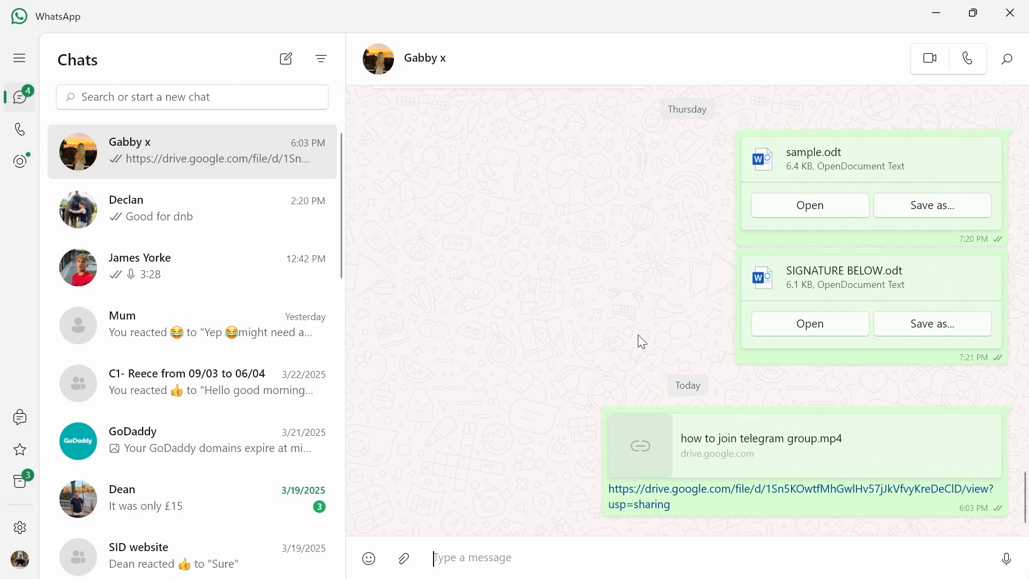
{"action": "mouse_move", "coordinate": [561, 326]}
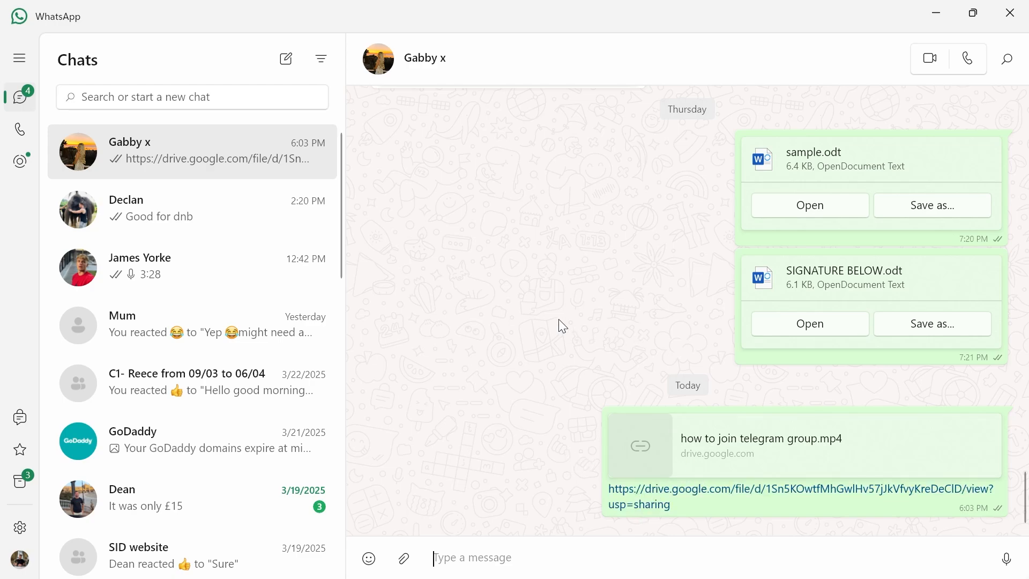